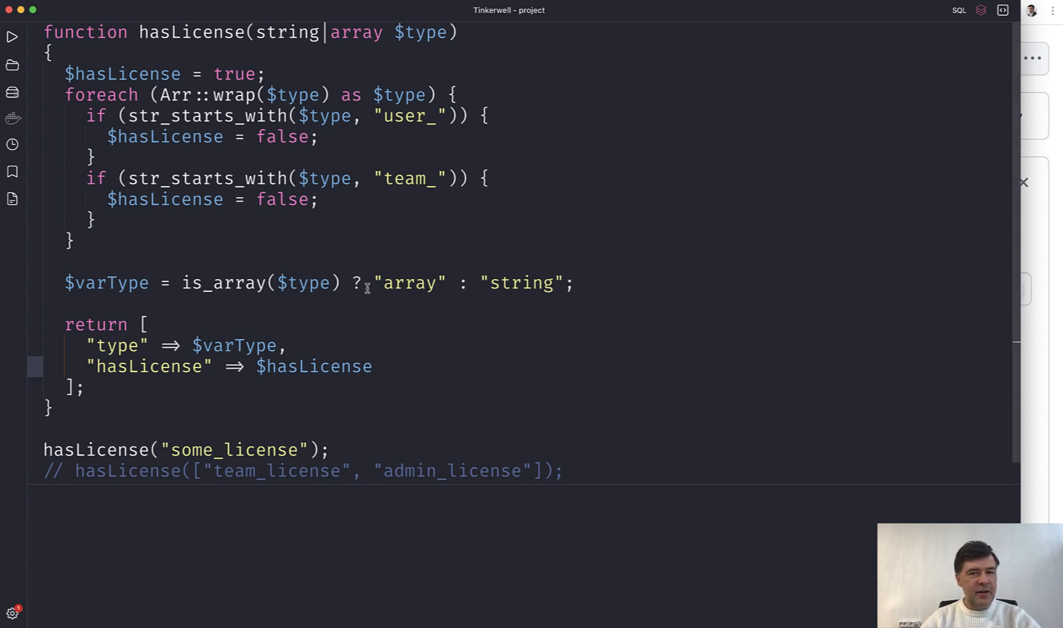
pyautogui.moveTo(229, 255)
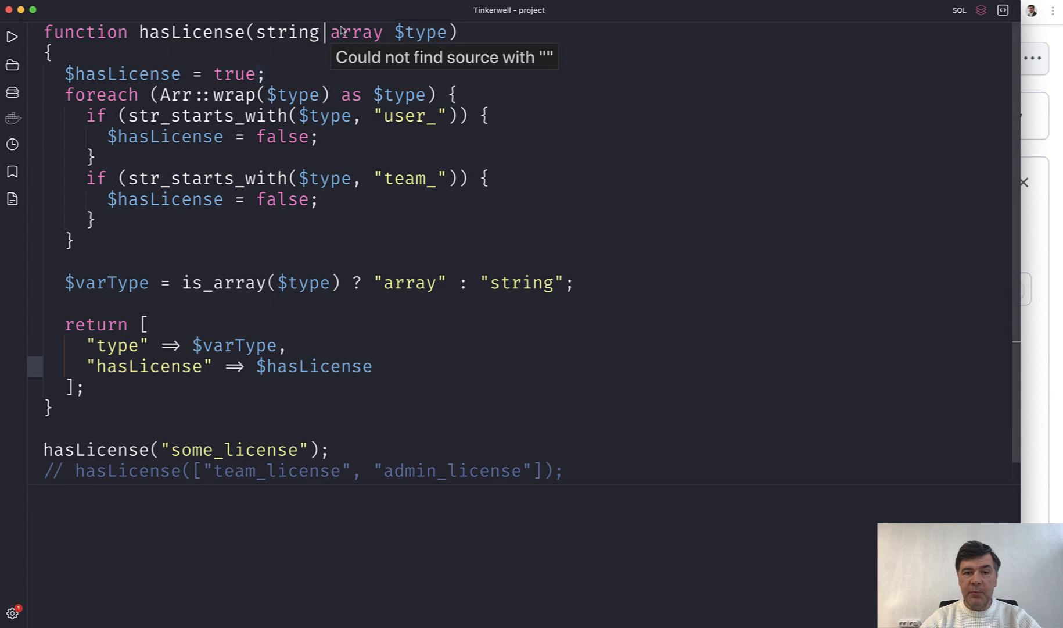
pyautogui.moveTo(284, 264)
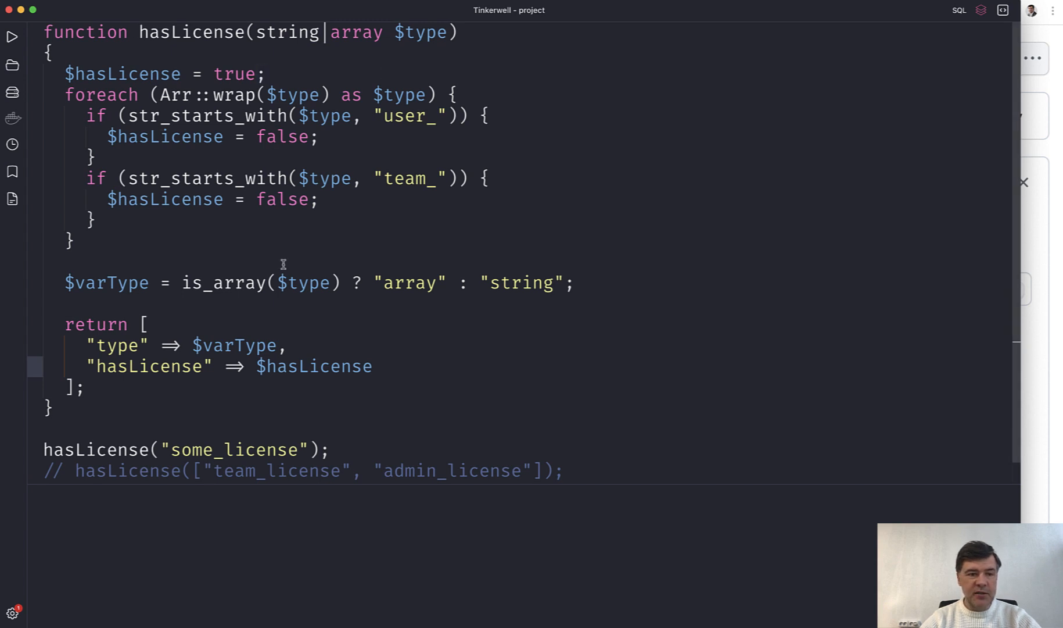
pyautogui.moveTo(291, 155)
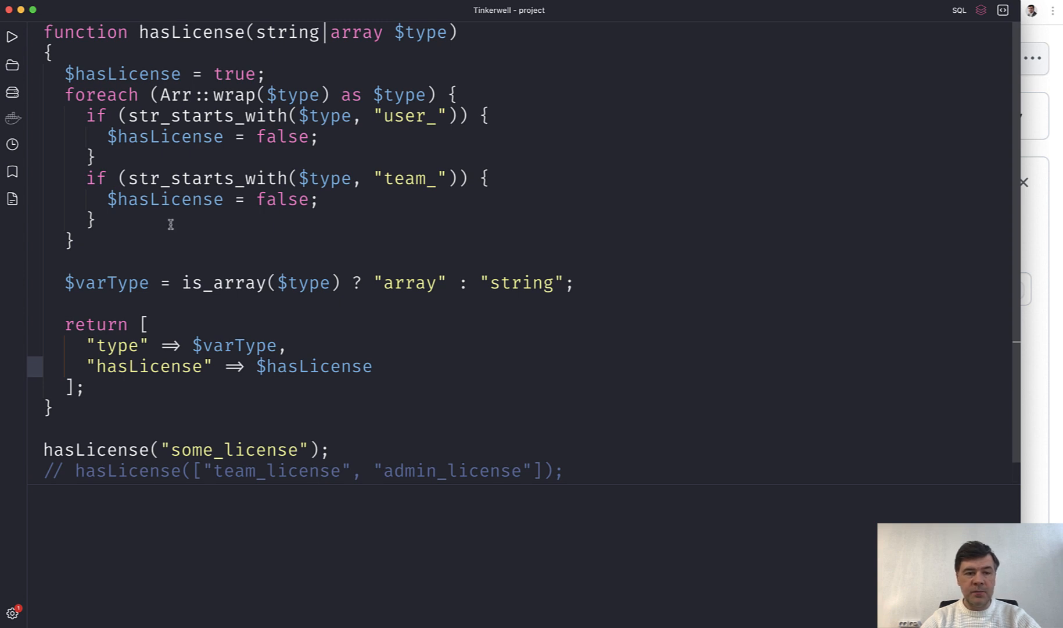
pyautogui.moveTo(306, 413)
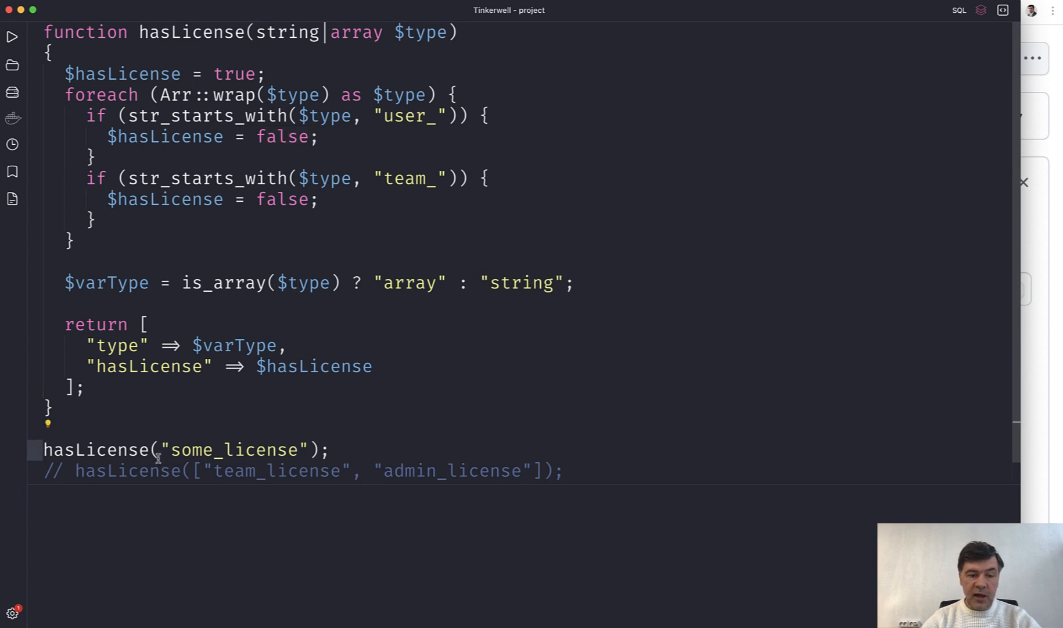
# Step: Run the script so the "some_license" call reports type string and hasLicense true
pyautogui.click(11, 39)
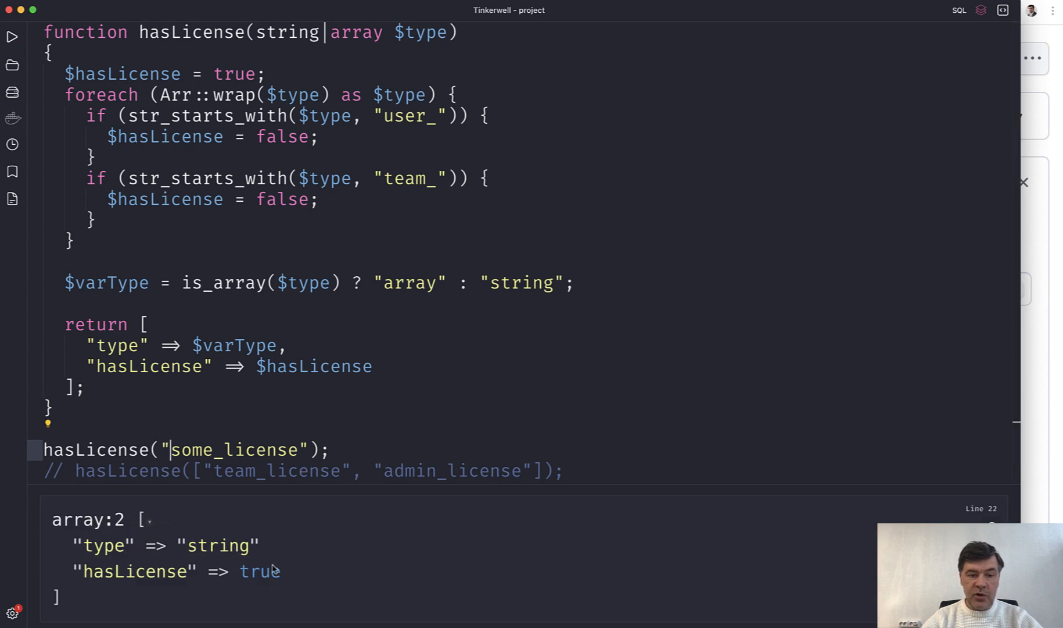
pyautogui.moveTo(296, 586)
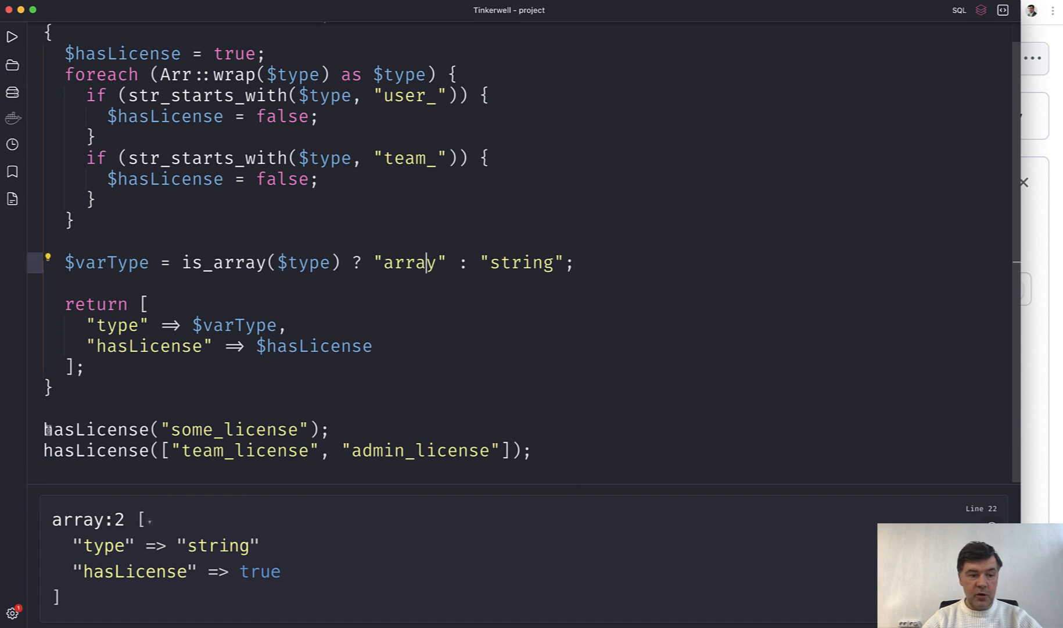
# Step: Comment out the "some_license" call so only the array-of-licenses call runs
pyautogui.press('Cmd+/')
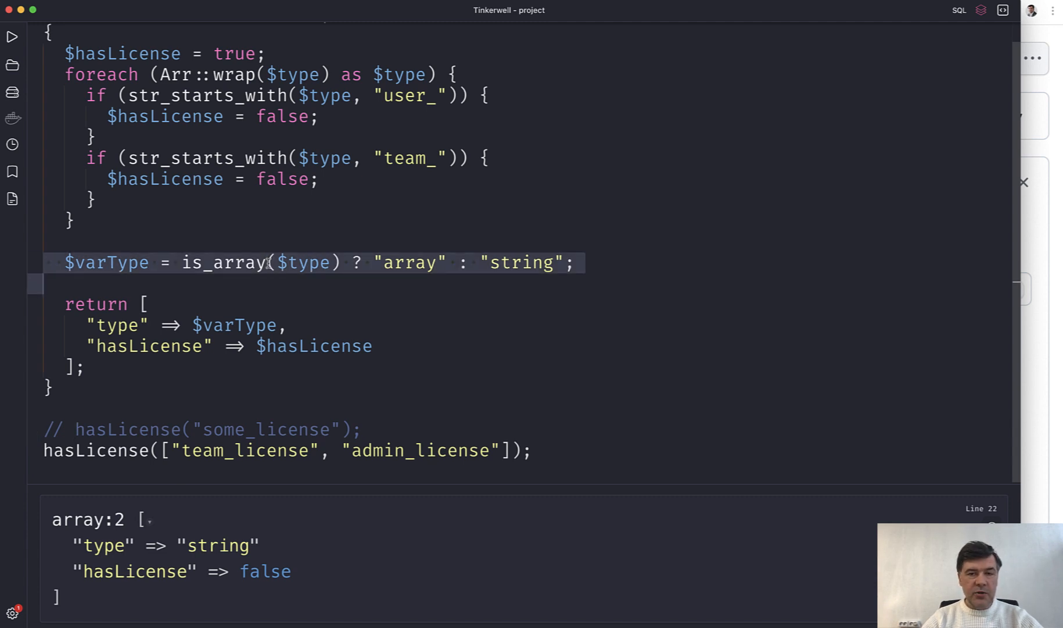
pyautogui.moveTo(332, 181)
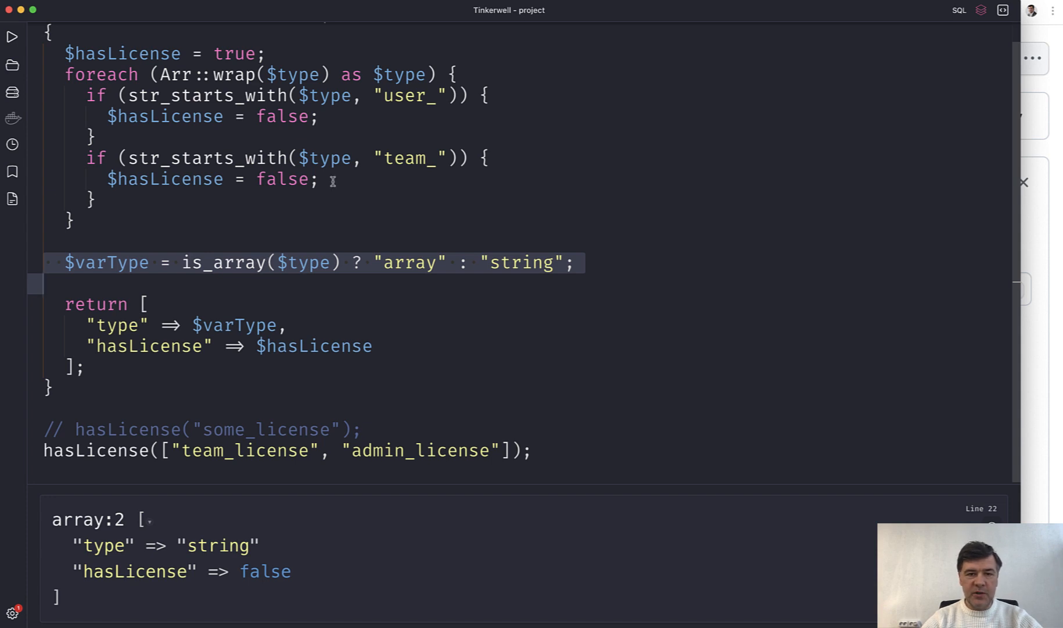
pyautogui.moveTo(291, 225)
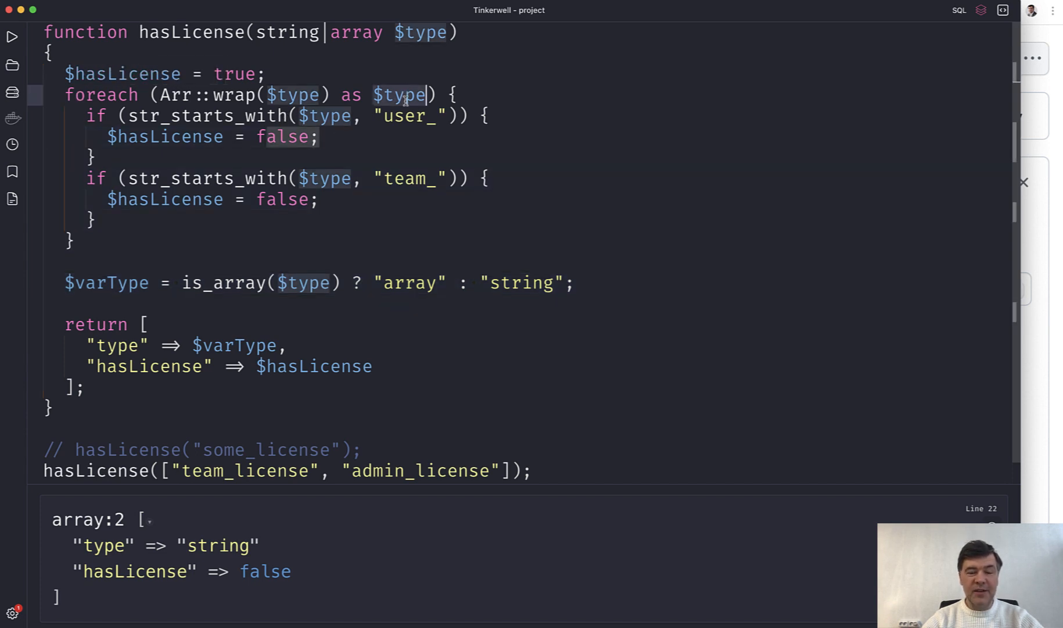
pyautogui.moveTo(420, 148)
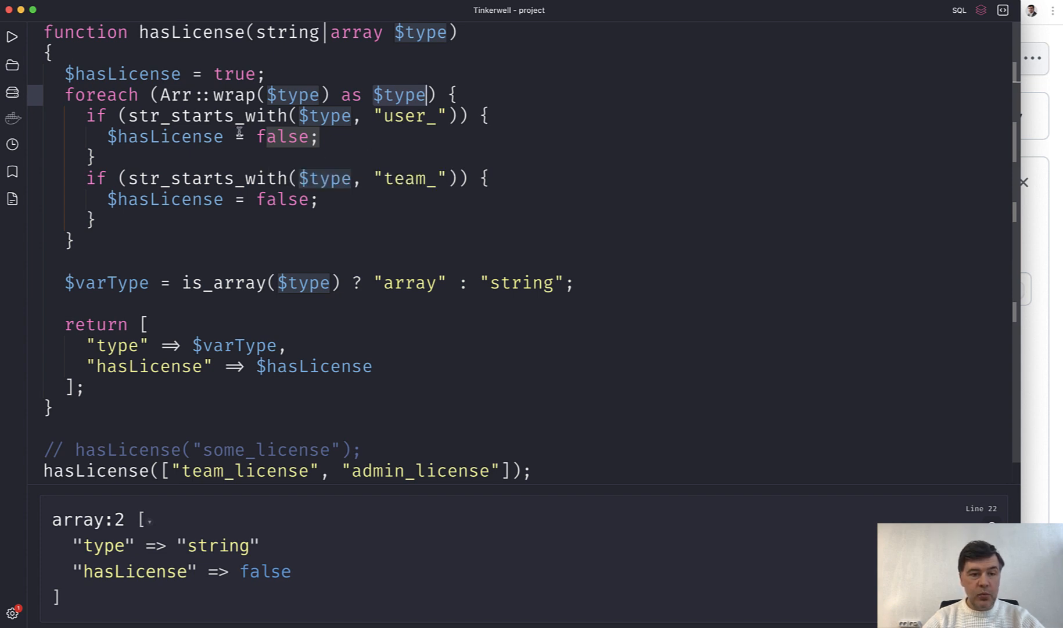
pyautogui.moveTo(279, 137)
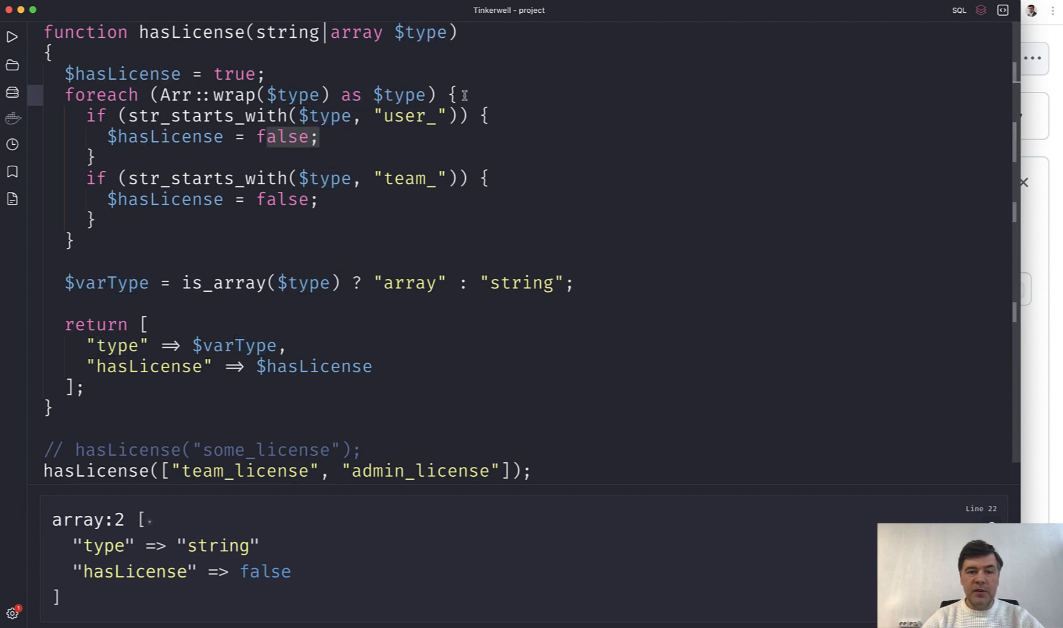
pyautogui.write('$typ')
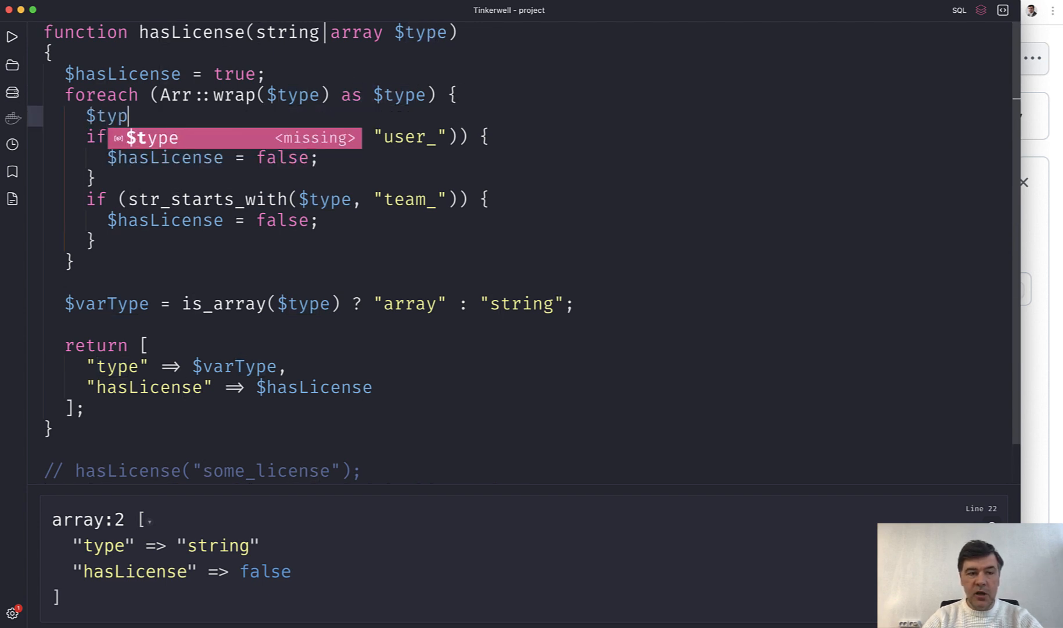
pyautogui.write("e = 'aa'")
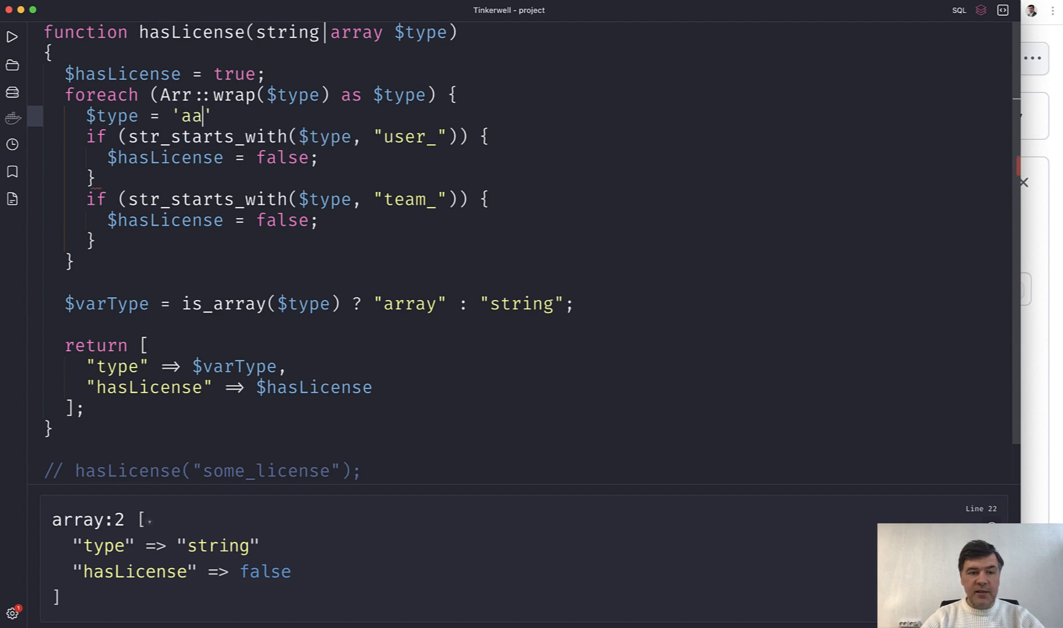
pyautogui.write(';')
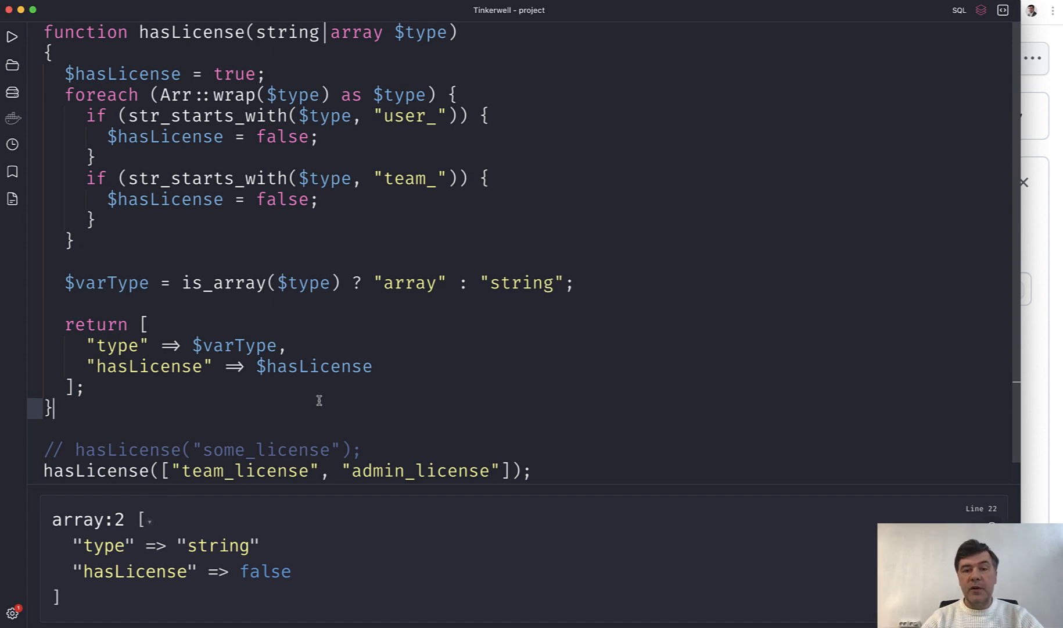
pyautogui.moveTo(352, 201)
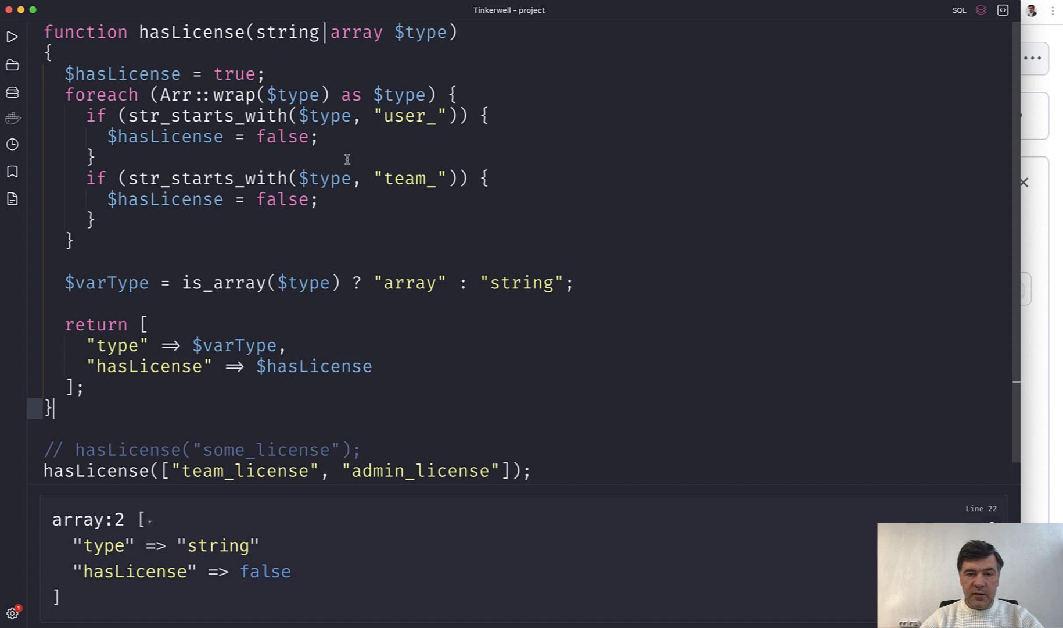
# Step: Rename the parameter to $licenseType and the foreach loop variable to $line
pyautogui.write('lic')
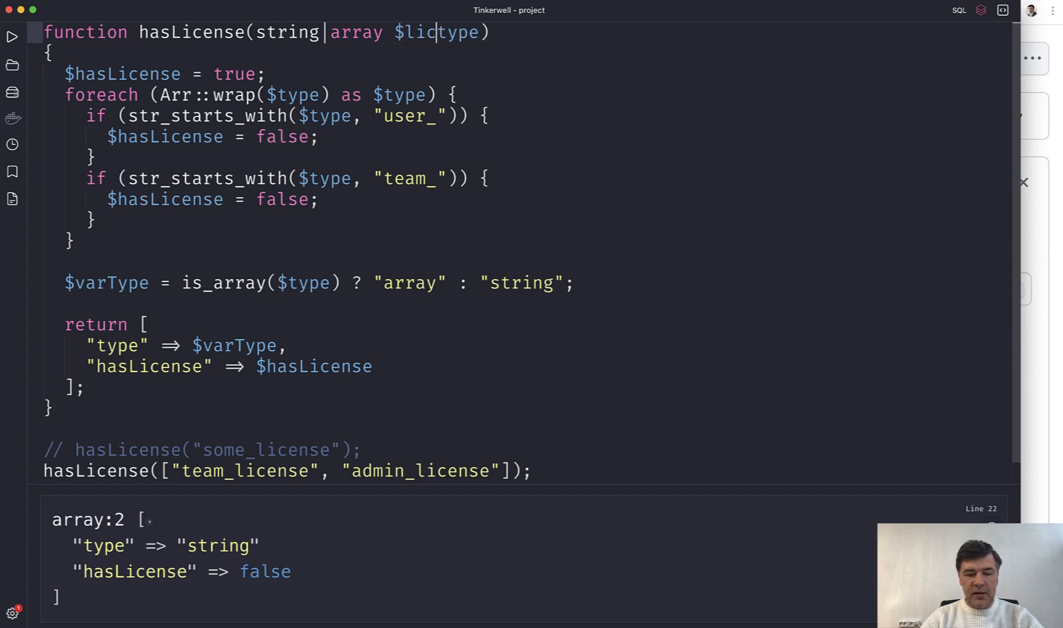
pyautogui.write('enseT')
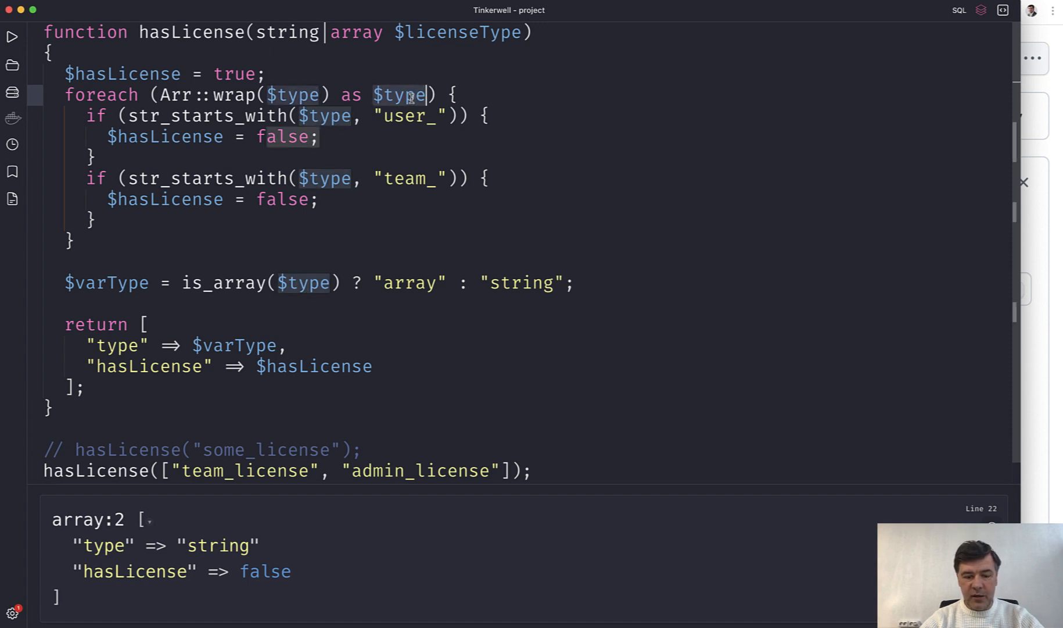
pyautogui.write('$li')
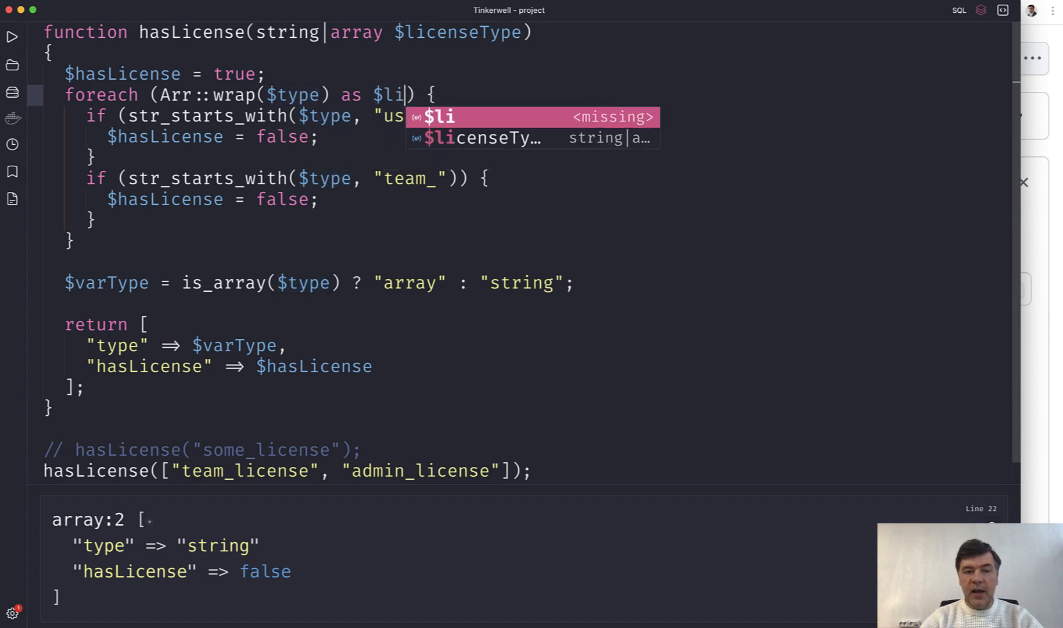
pyautogui.write('ne')
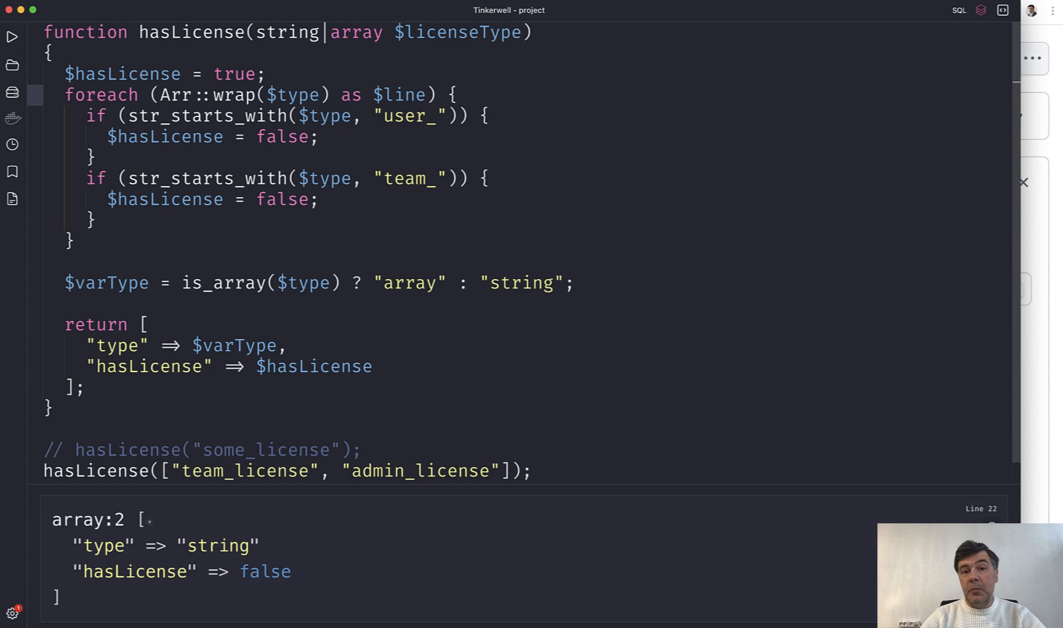
pyautogui.moveTo(365, 86)
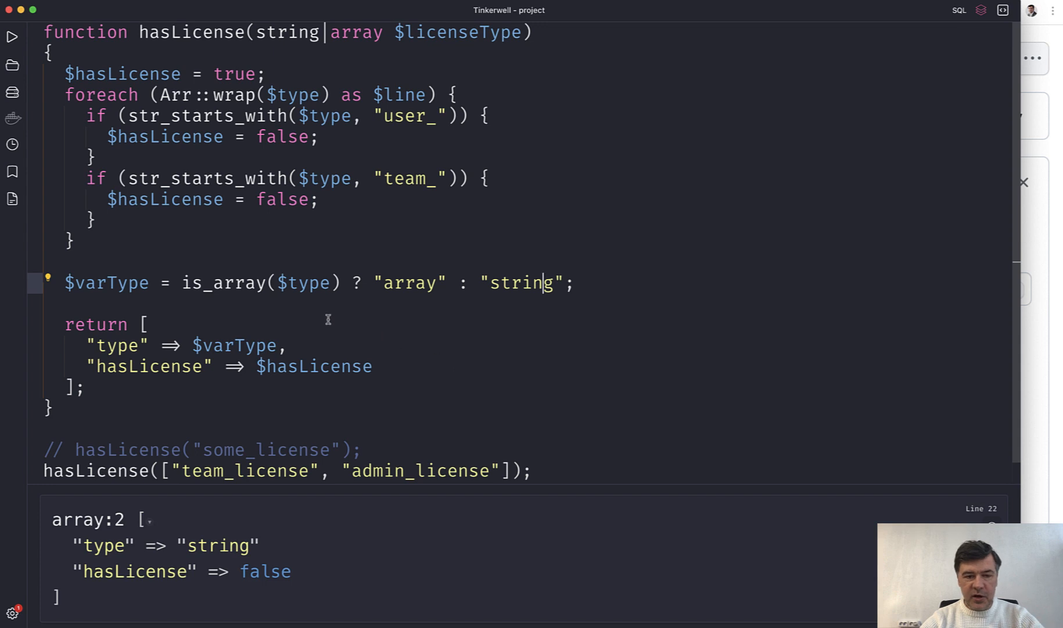
pyautogui.moveTo(423, 367)
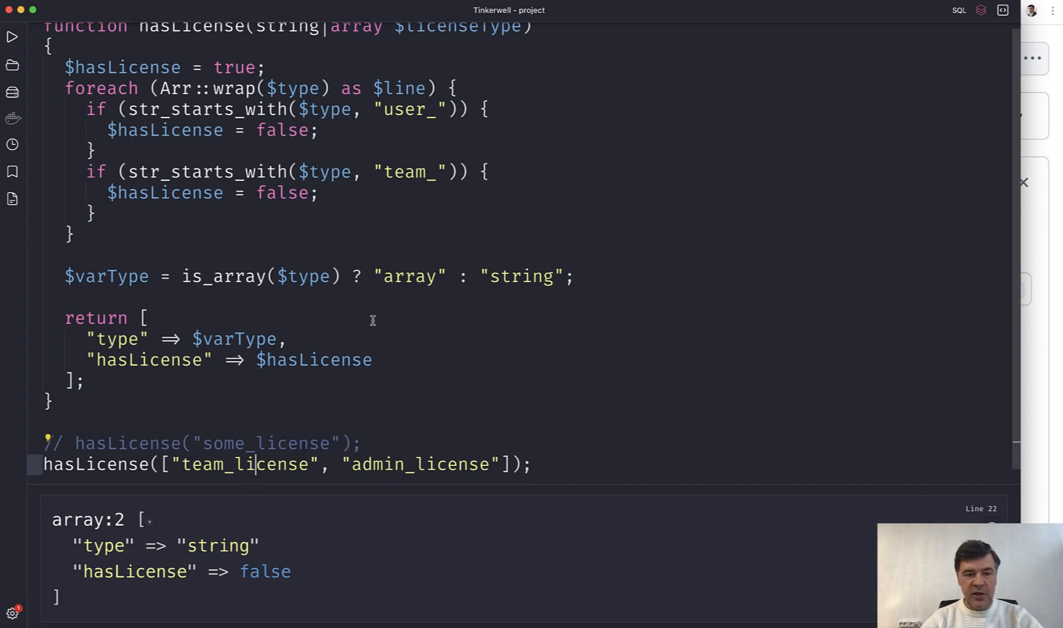
pyautogui.moveTo(360, 516)
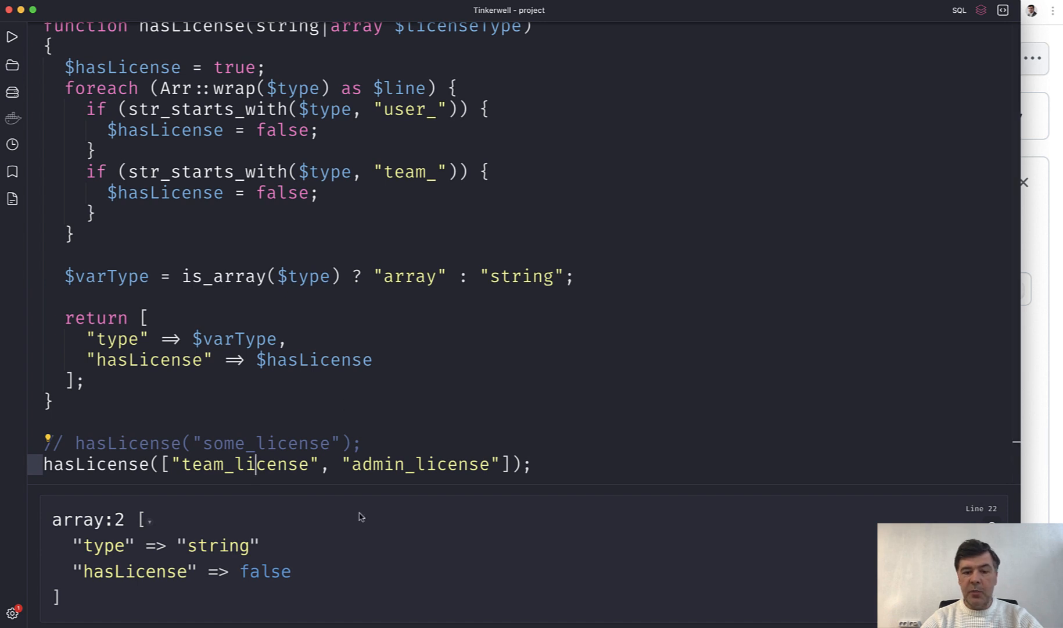
pyautogui.moveTo(435, 436)
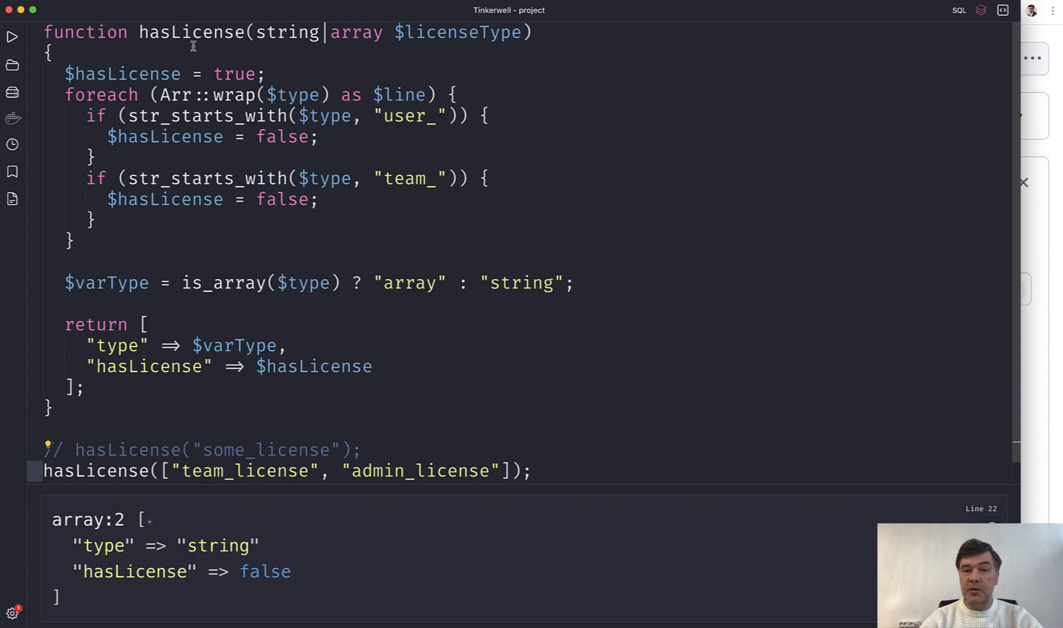
pyautogui.moveTo(233, 158)
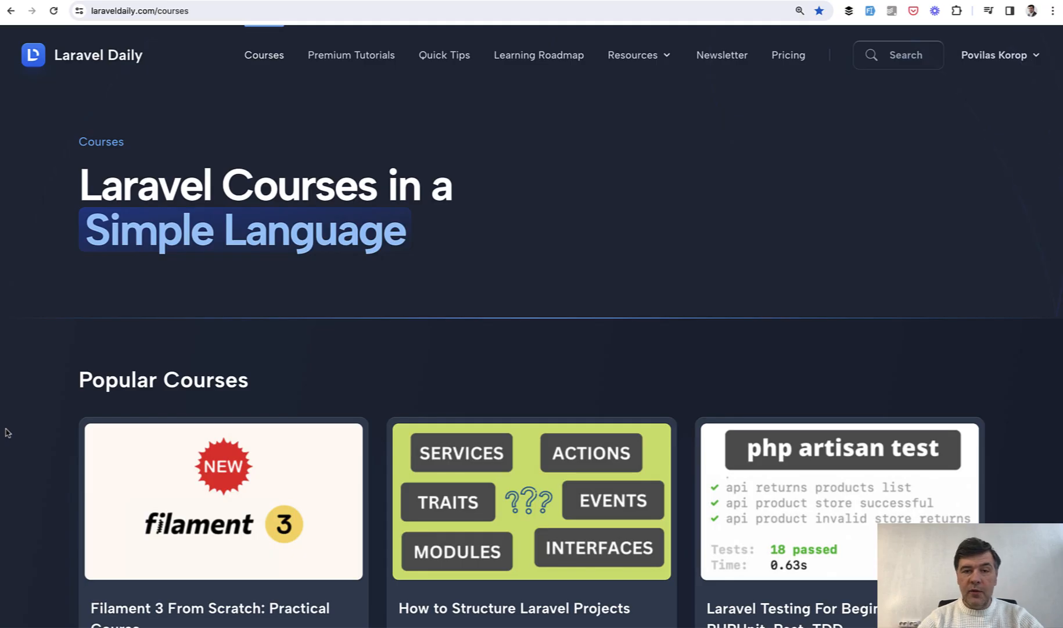
# Step: Scroll the courses page down to the Popular Courses section
pyautogui.scroll(-3)
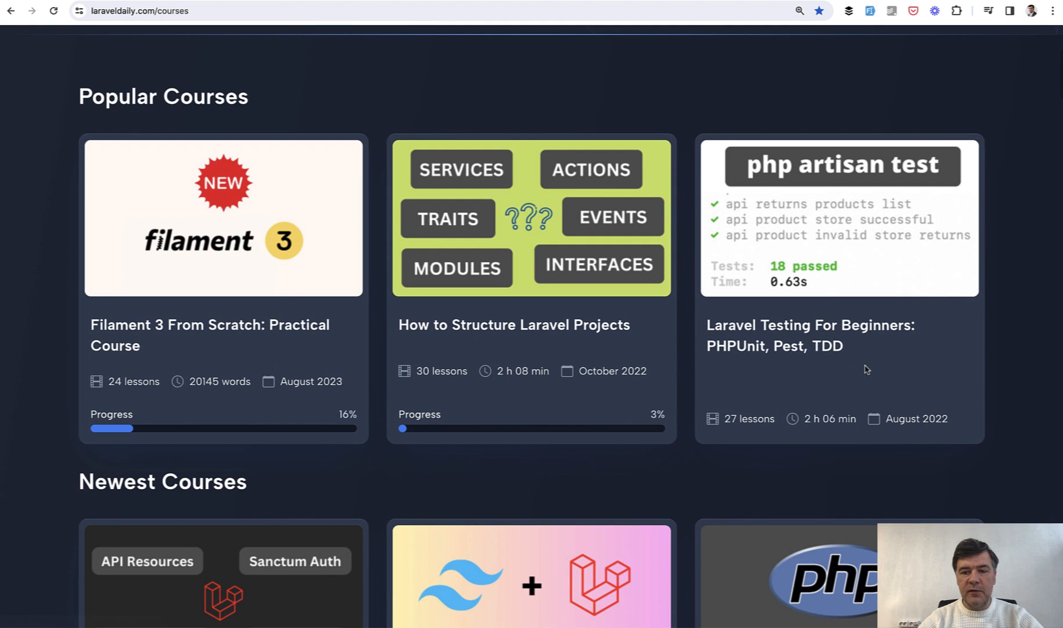
pyautogui.moveTo(690, 337)
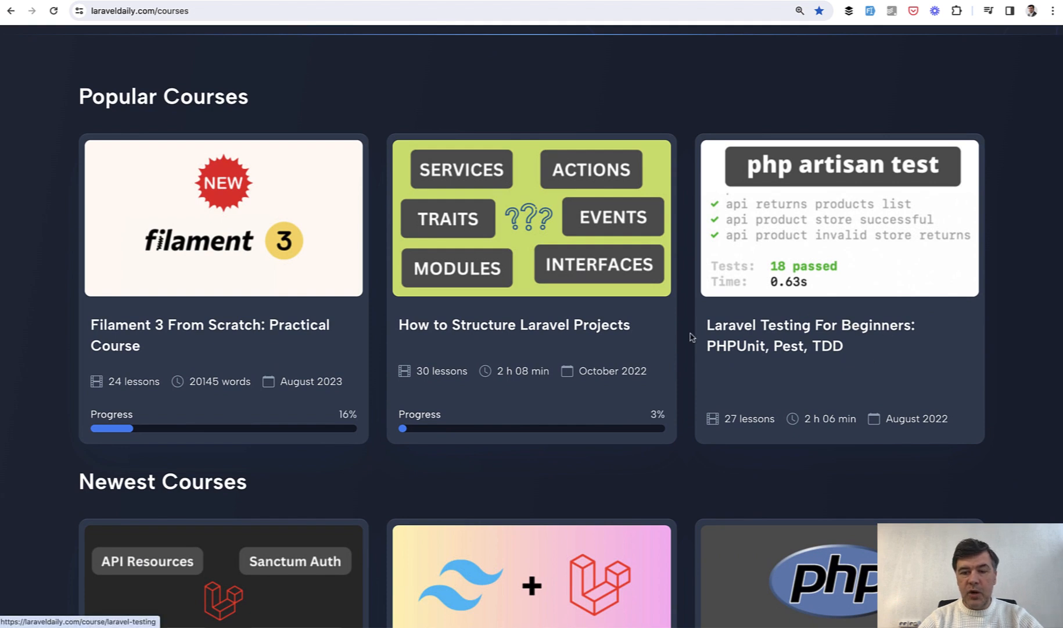
pyautogui.moveTo(683, 385)
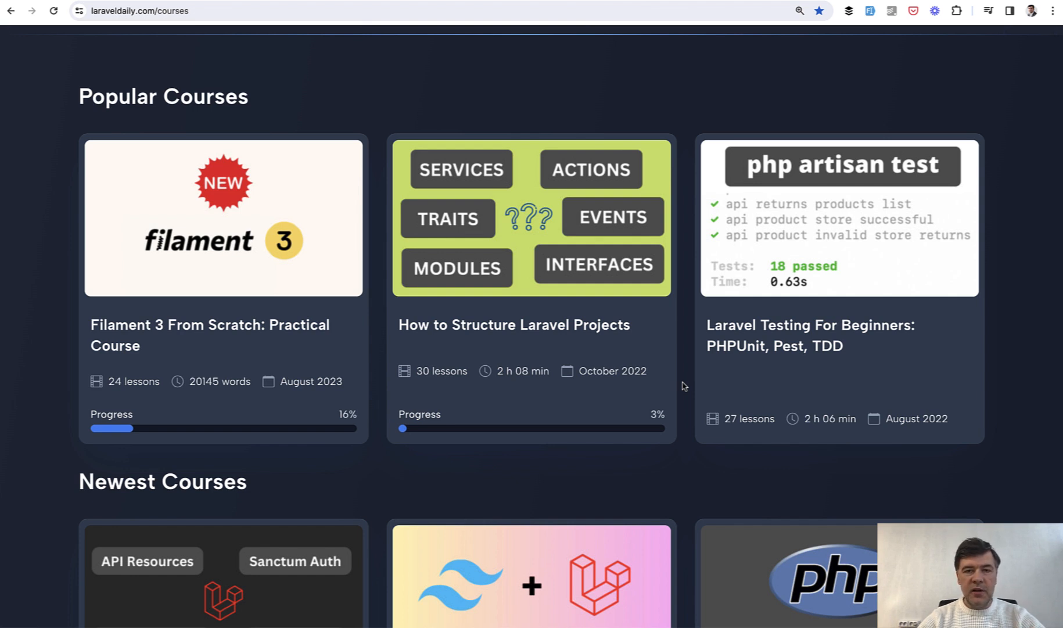
pyautogui.moveTo(669, 342)
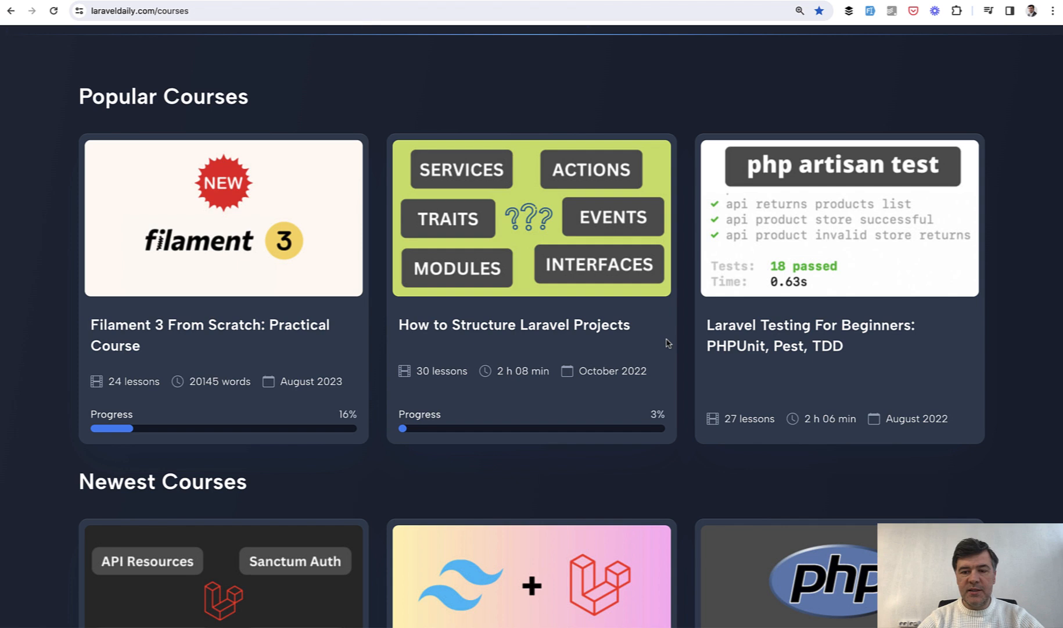